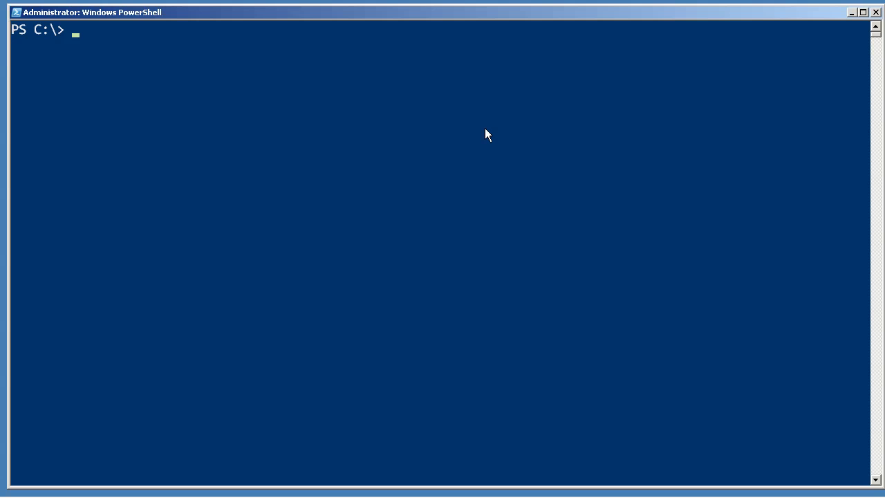
pyautogui.moveTo(194, 422)
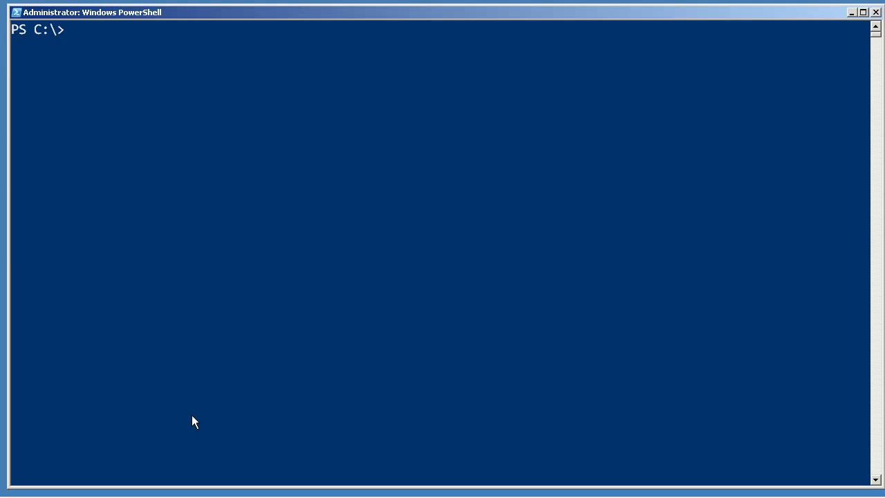
# Run get-process and get-service in the console to list all processes and services
pyautogui.write('get-proce')
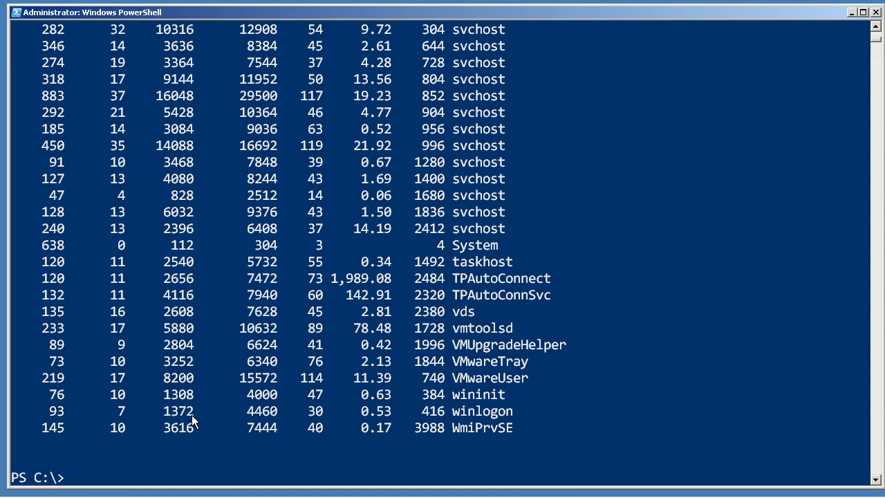
pyautogui.write('get-s')
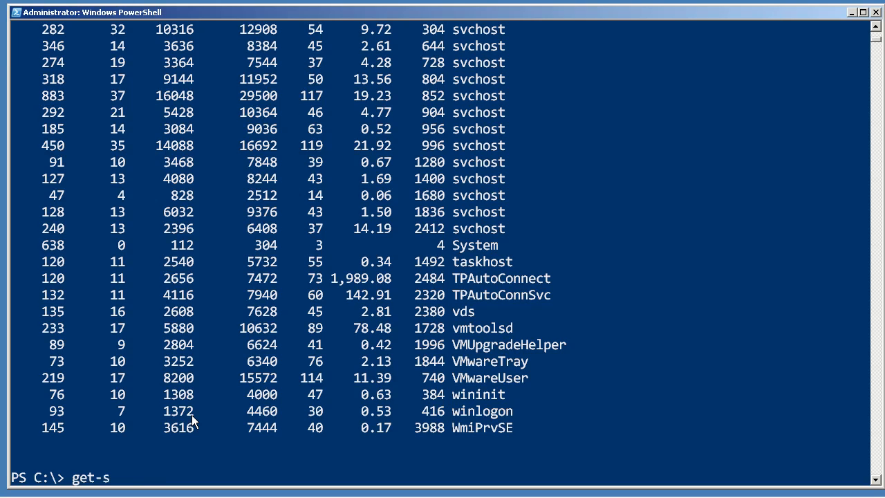
pyautogui.press('Enter')
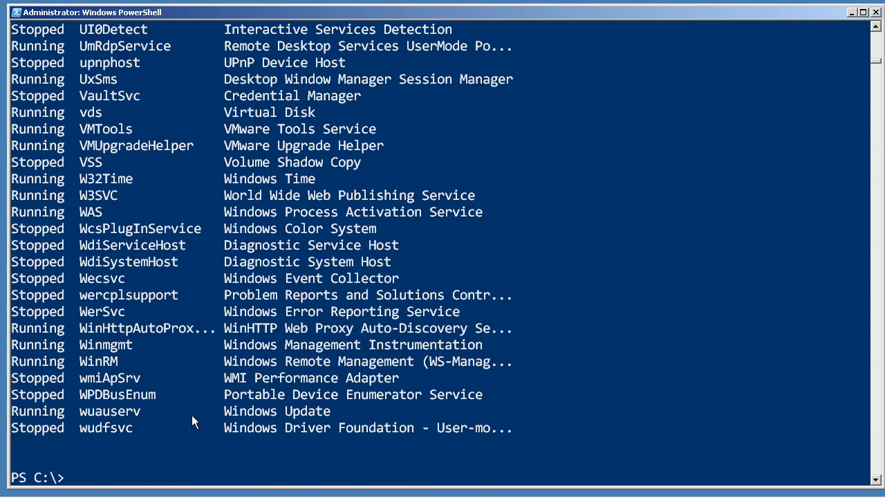
pyautogui.moveTo(174, 461)
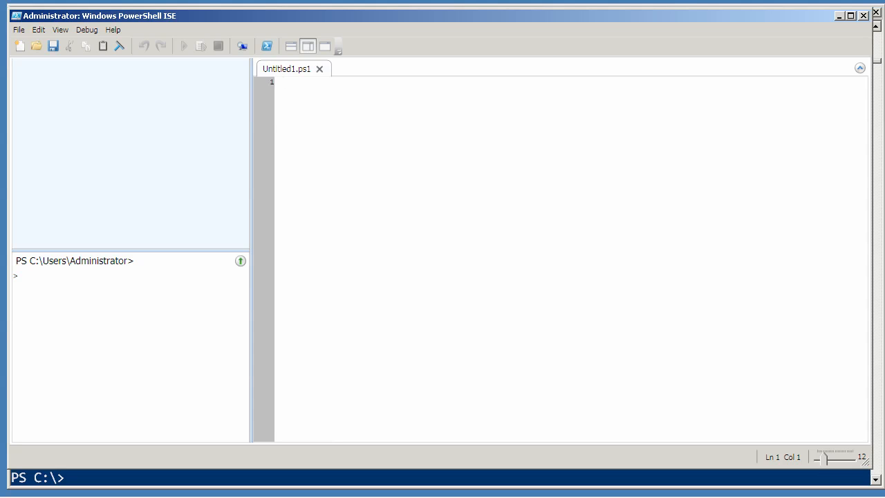
# Write get-process and get-service as a two-line Untitled1.ps1 script and run it
pyautogui.write('get-process')
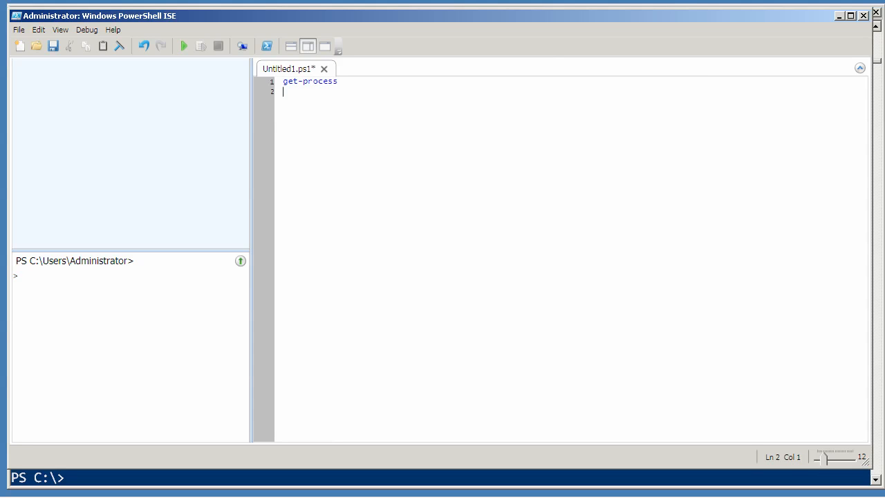
pyautogui.write('get-service')
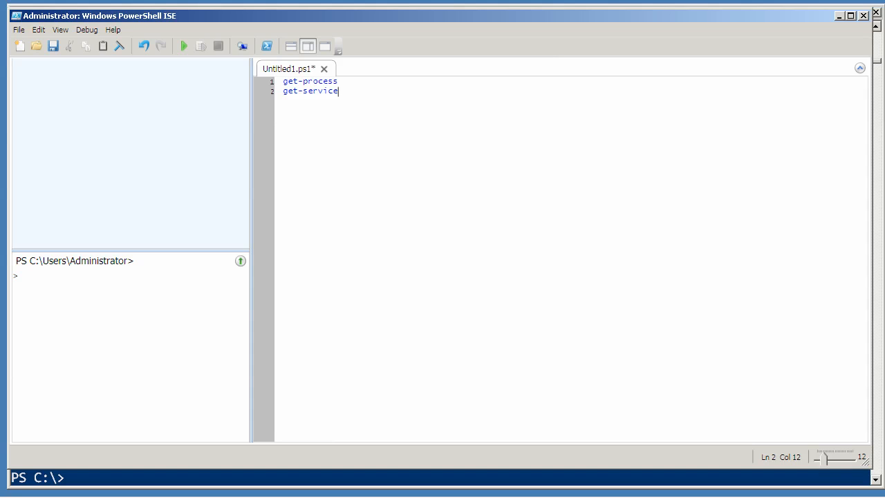
pyautogui.click(183, 45)
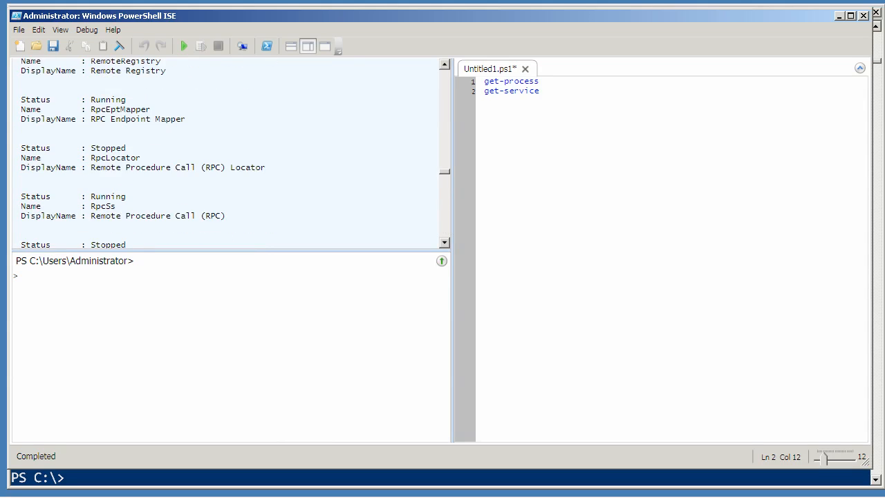
# Scroll the output pane past the process table to the start of the service list
pyautogui.scroll(-3)
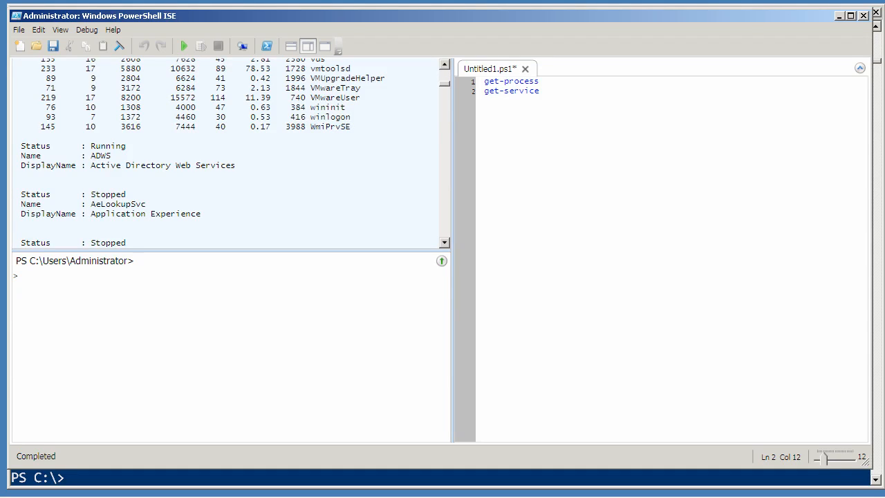
pyautogui.scroll(-3)
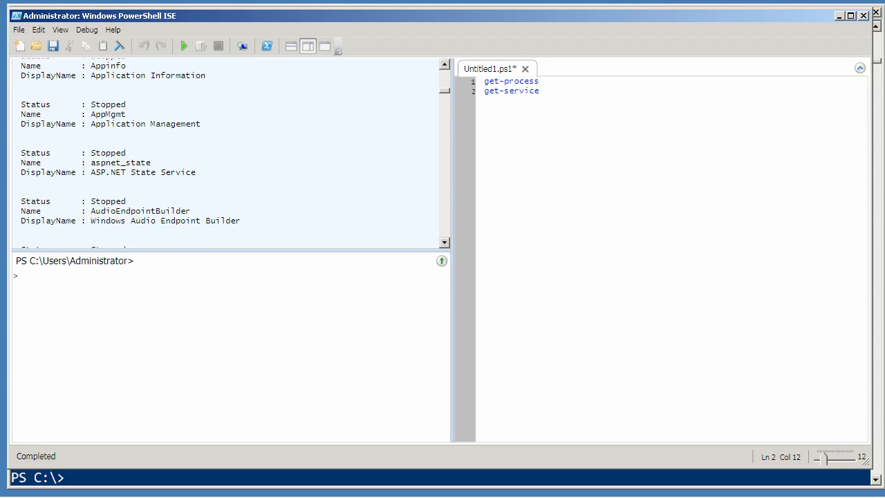